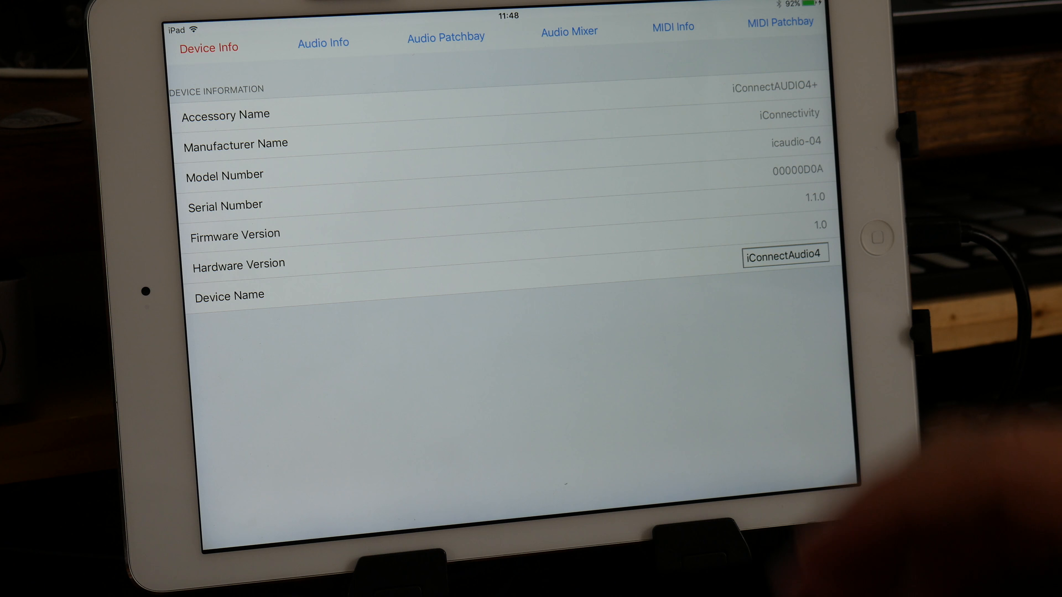
Switch to the Audio Patchbay grid to see USB1, USB2 and analog routings to destinations
left_click(447, 37)
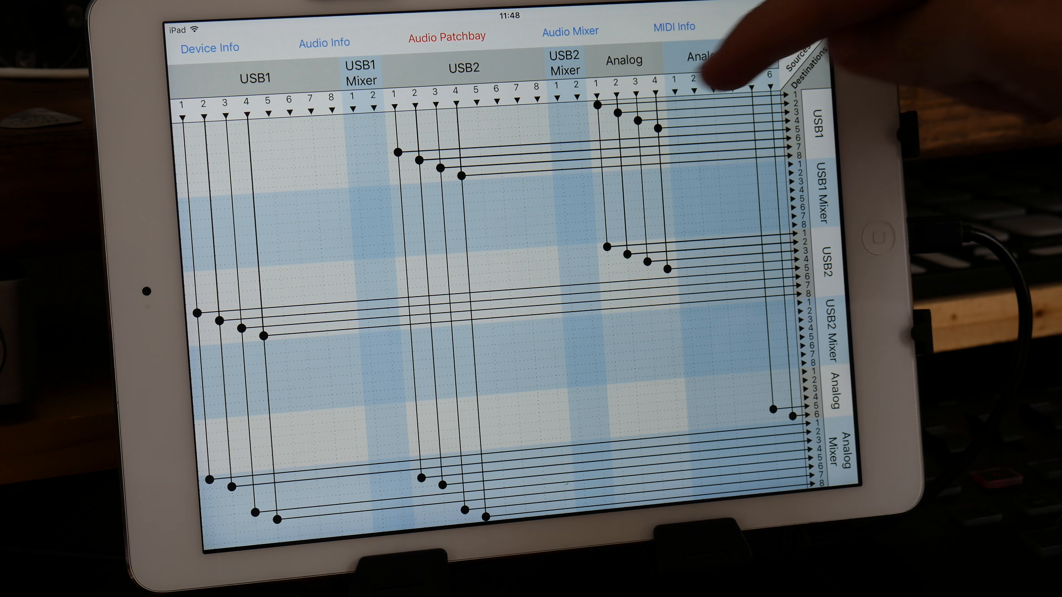
mouse_move(746, 48)
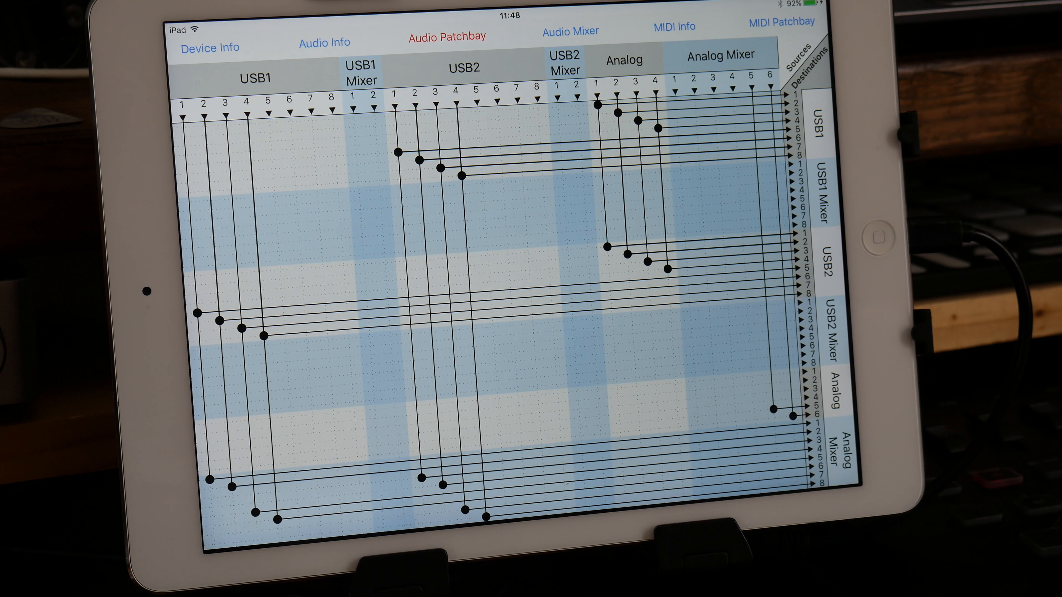